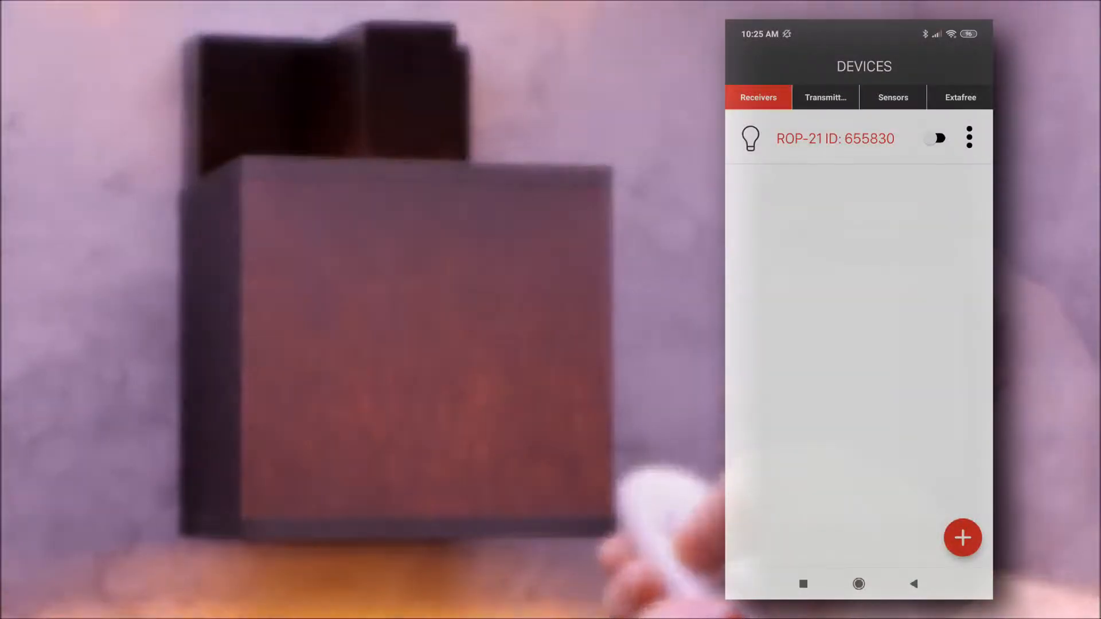
Step: Toggle the ROP-21 wall lamp on and off repeatedly from the app's receiver switch
click(937, 137)
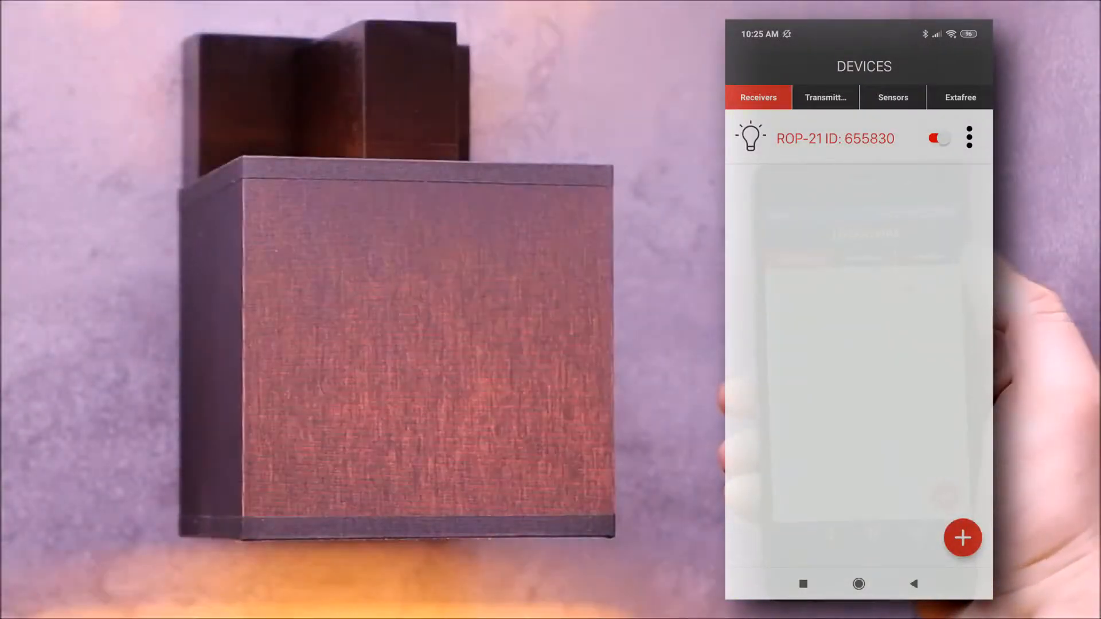
click(937, 137)
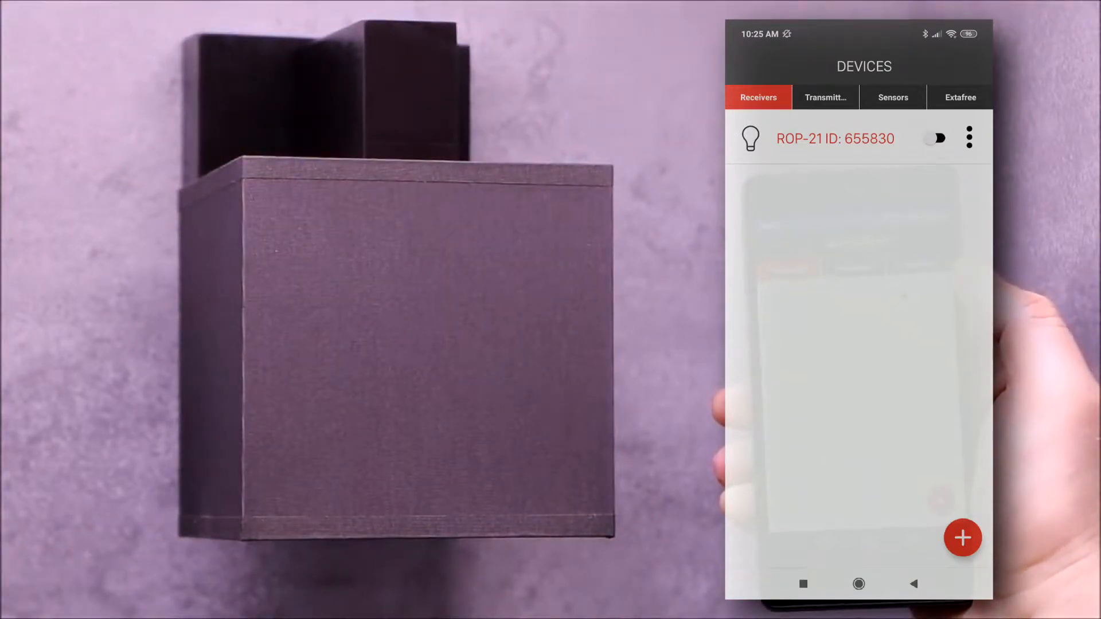
click(938, 138)
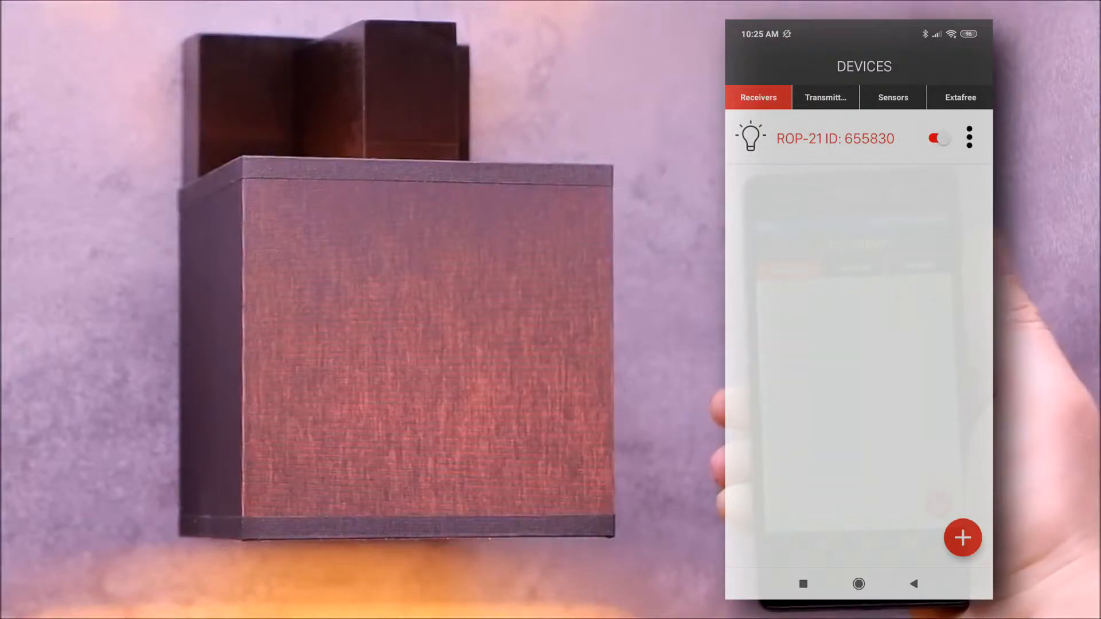
click(937, 137)
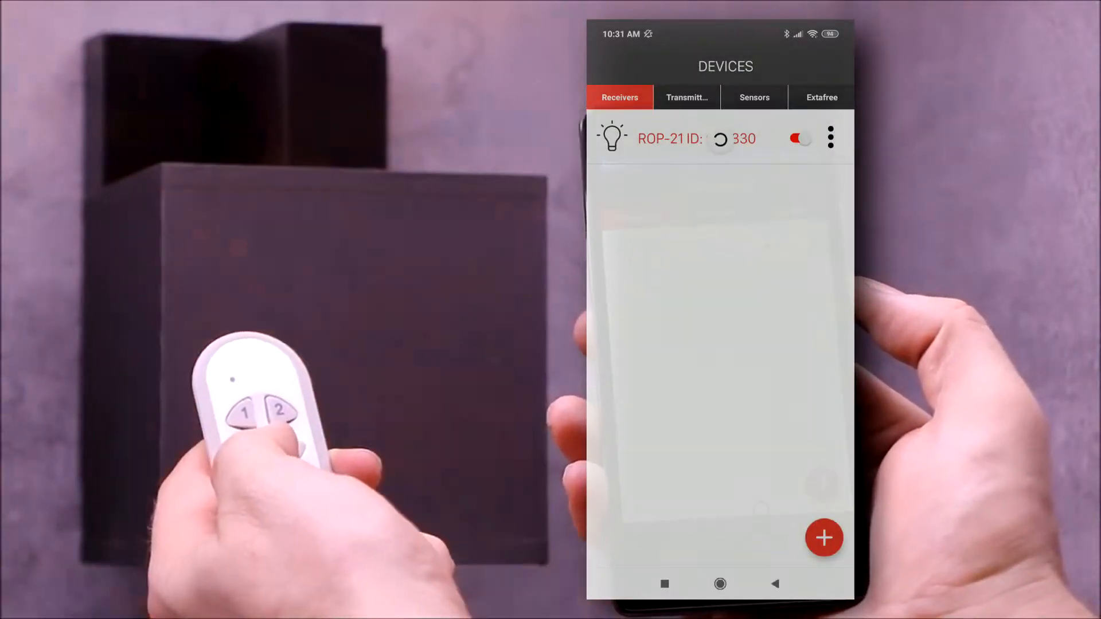
Step: Switch the lamp off and back on again, alongside presses on the handheld remote
click(799, 138)
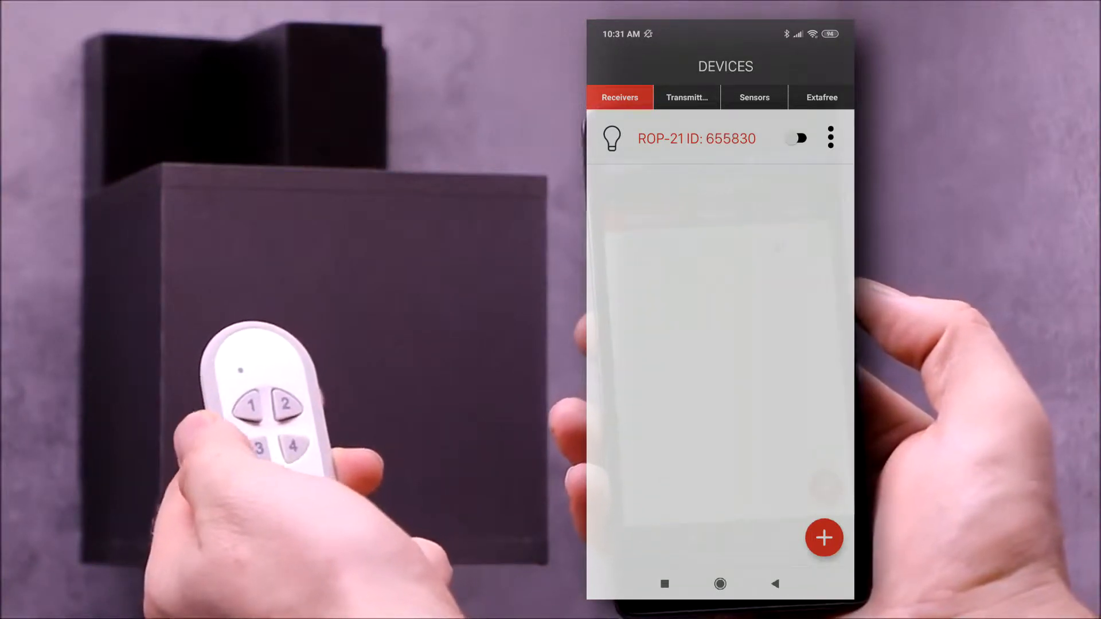
click(798, 138)
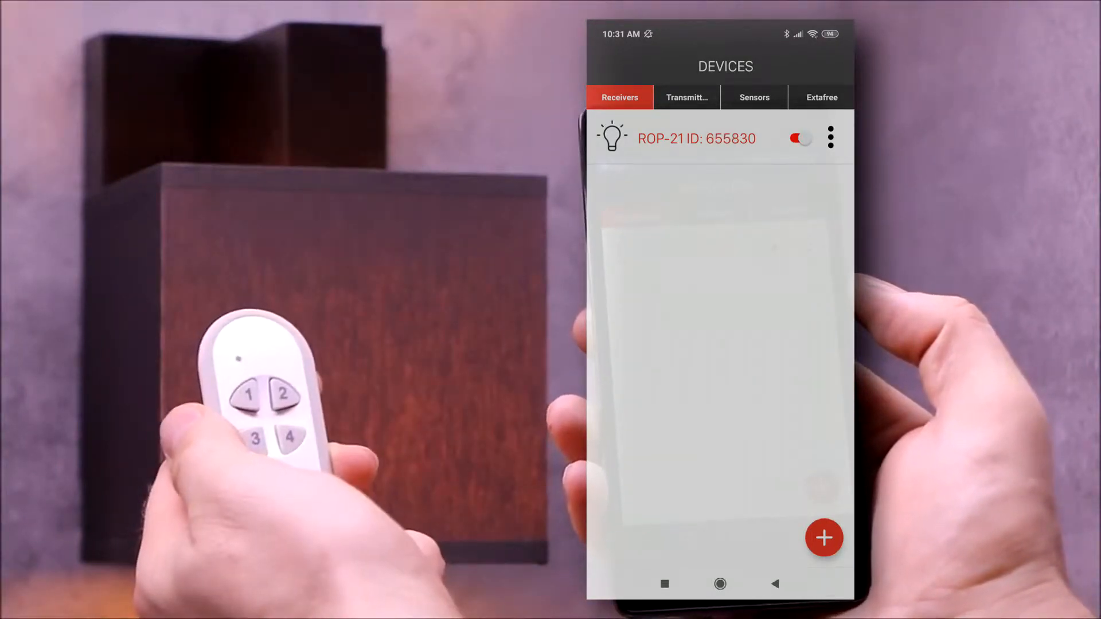
click(797, 138)
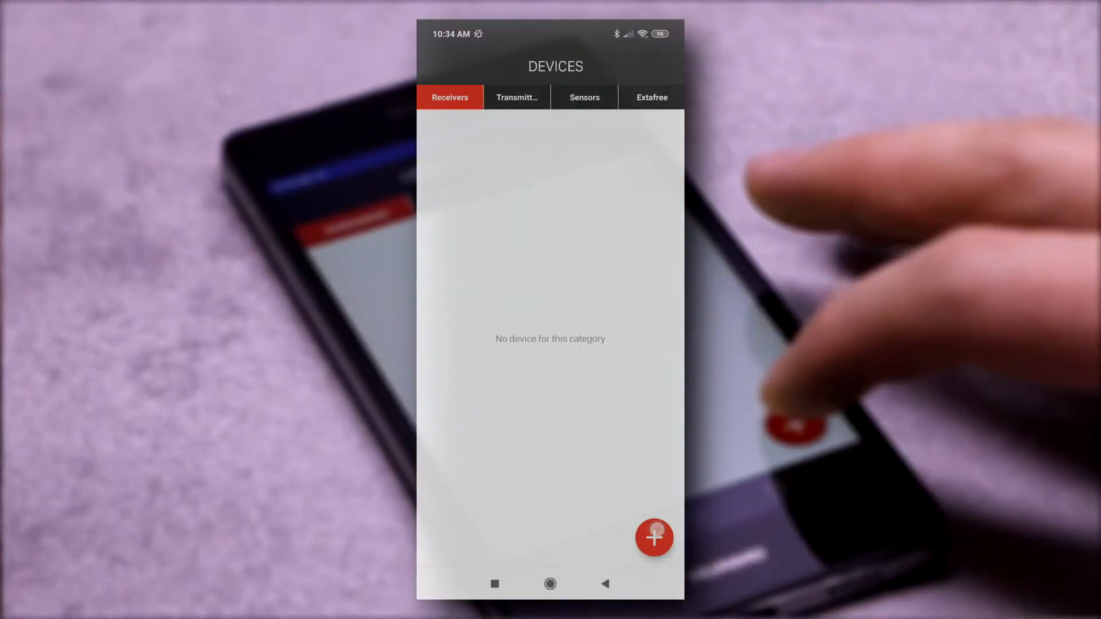
Step: Search for receivers, mark ROP-21 ID 655830 and pair it into the receivers list
click(654, 538)
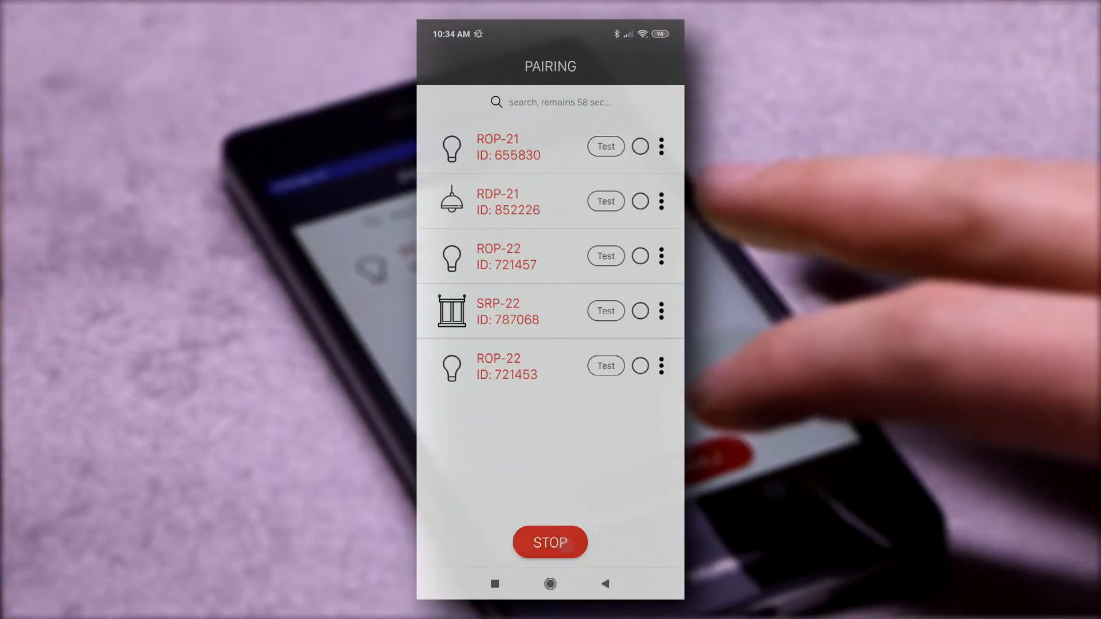
click(641, 147)
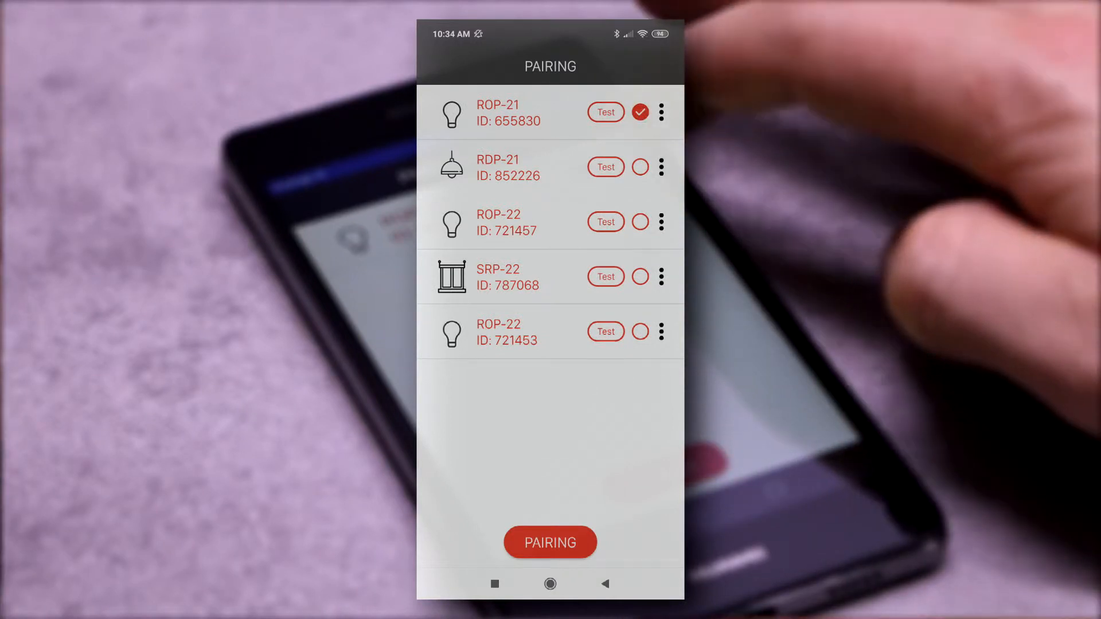
click(549, 542)
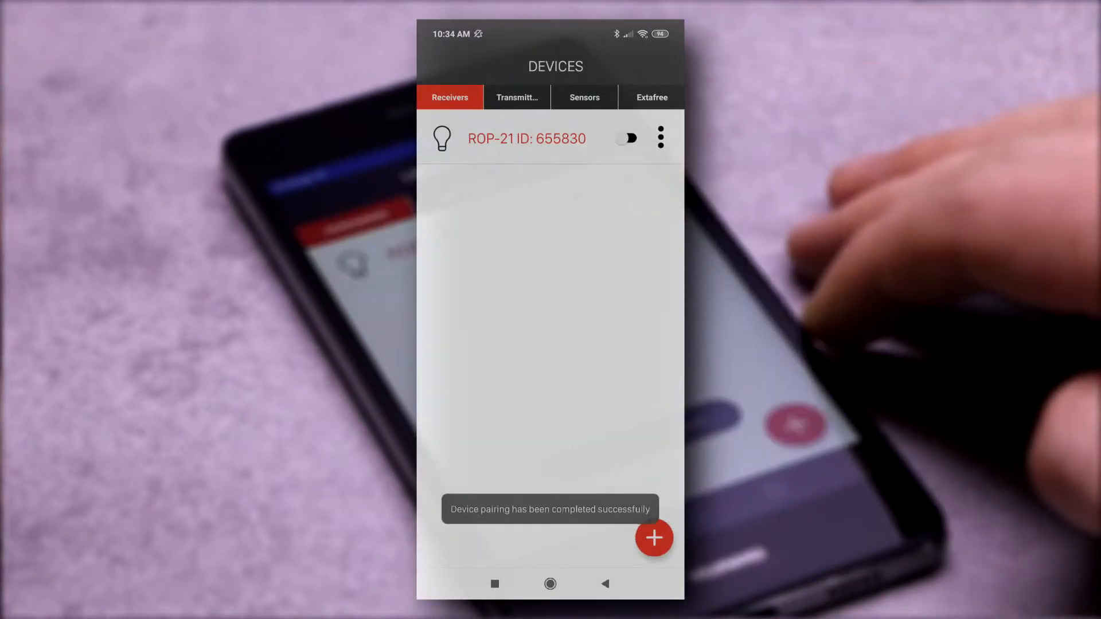
click(660, 138)
text(Salo)
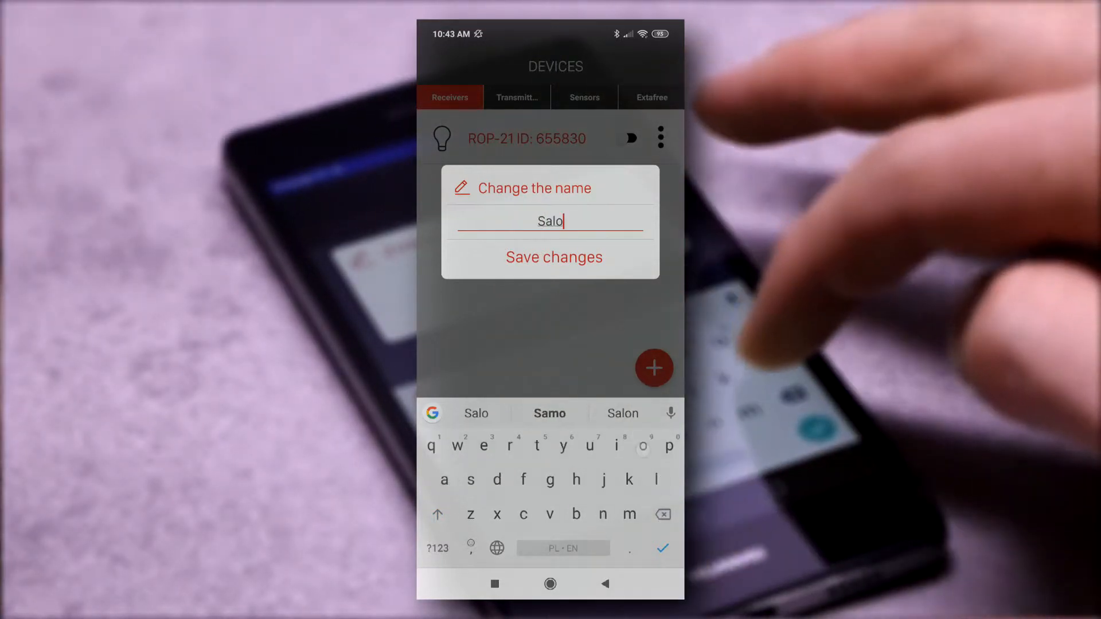
Step: Save 'Salon' as the receiver's new name and return to its options
click(554, 257)
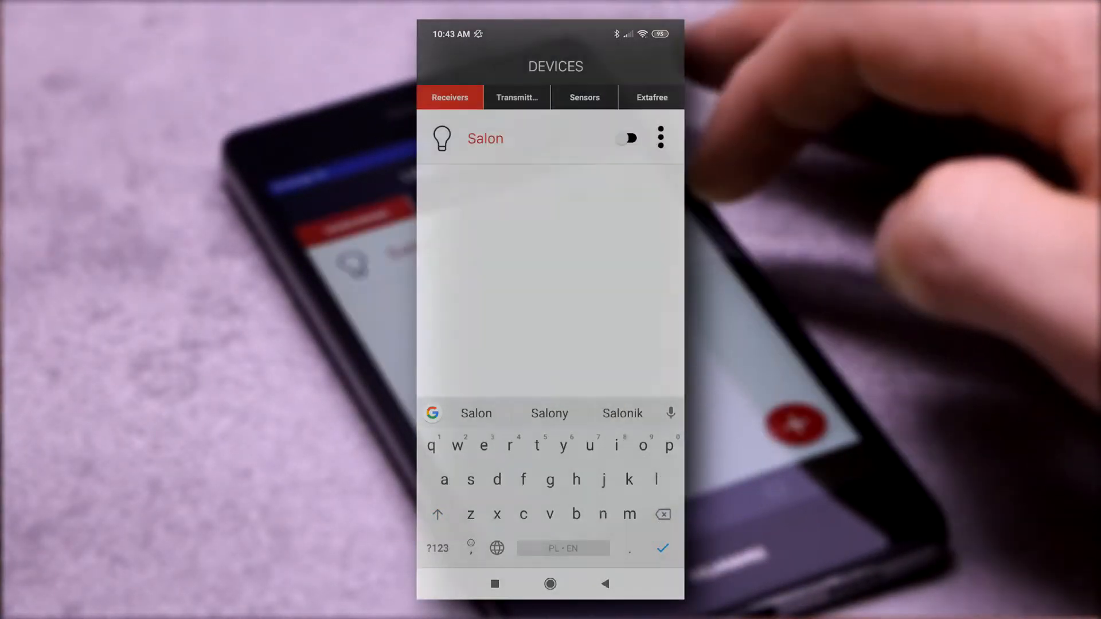
click(660, 137)
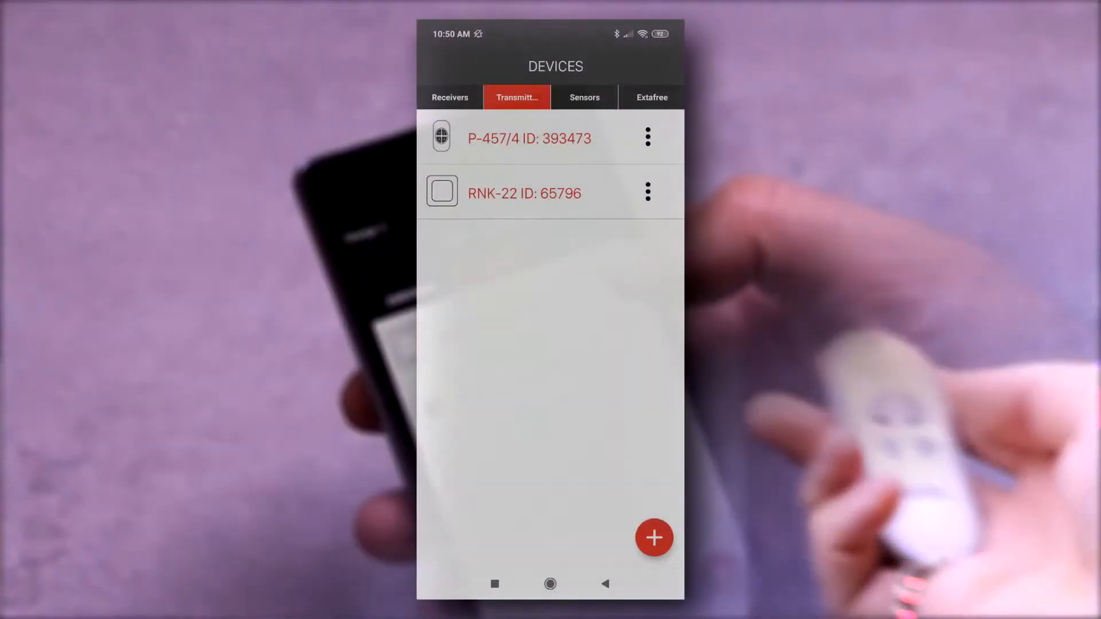
Step: In RNK-22's settings pick which transmitter button switches the receiver, then move to P-457/4
click(646, 191)
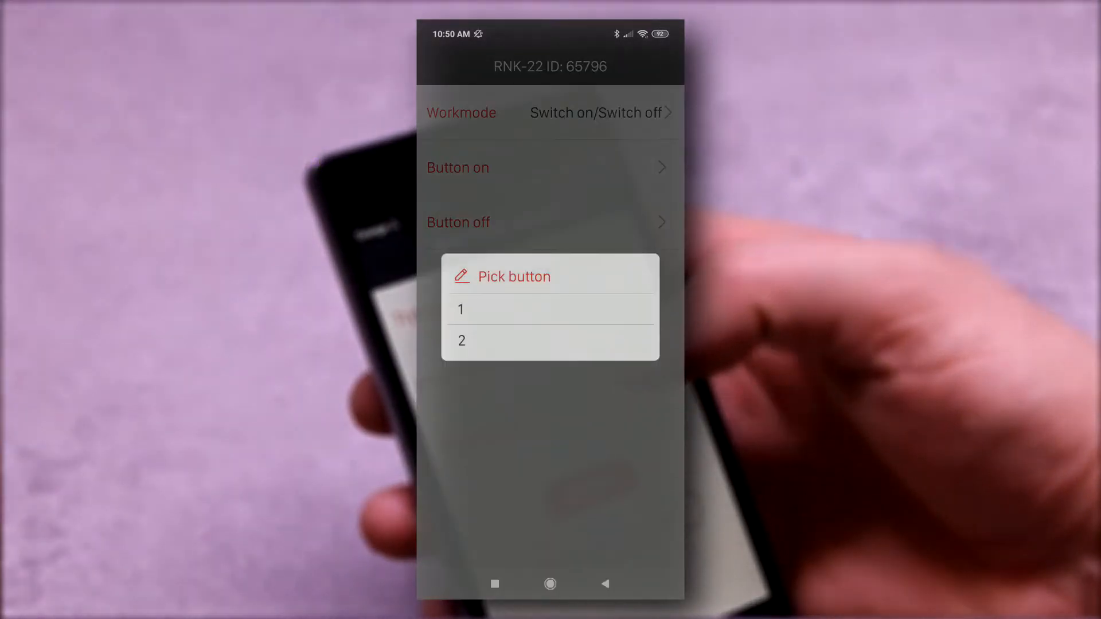
click(462, 308)
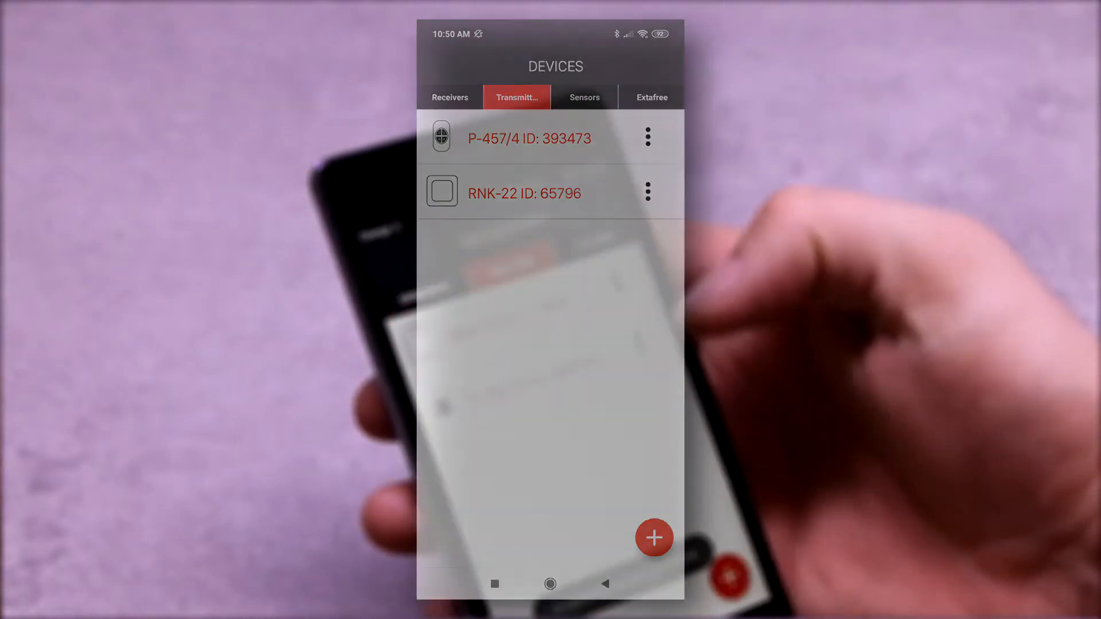
click(647, 137)
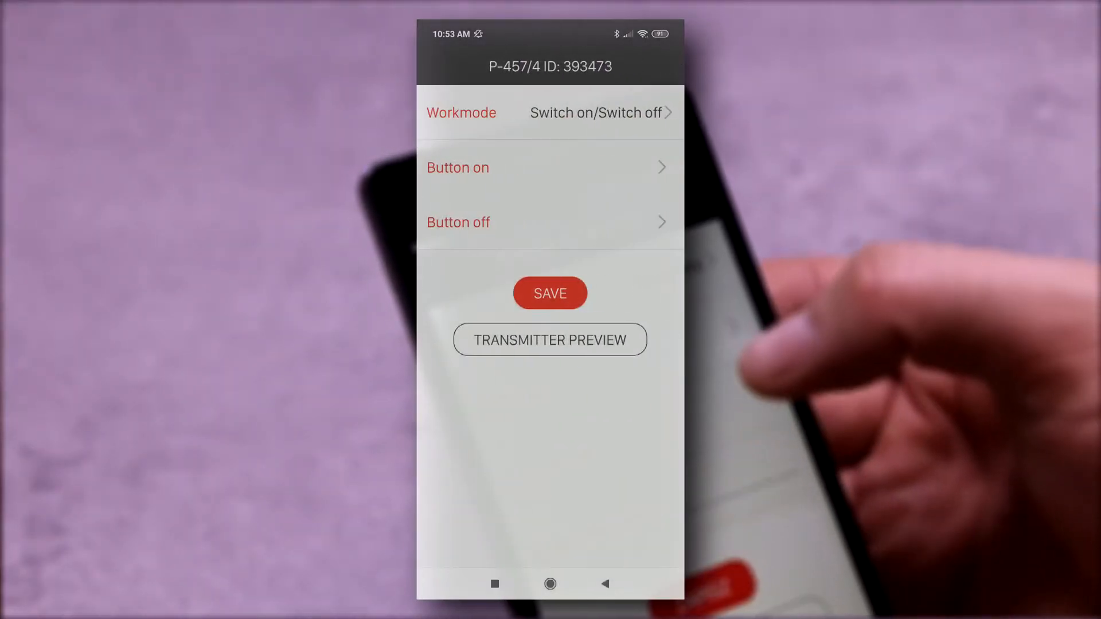
Step: Set P-457/4's work mode to Controlled by time and enter its switch delay duration
click(596, 114)
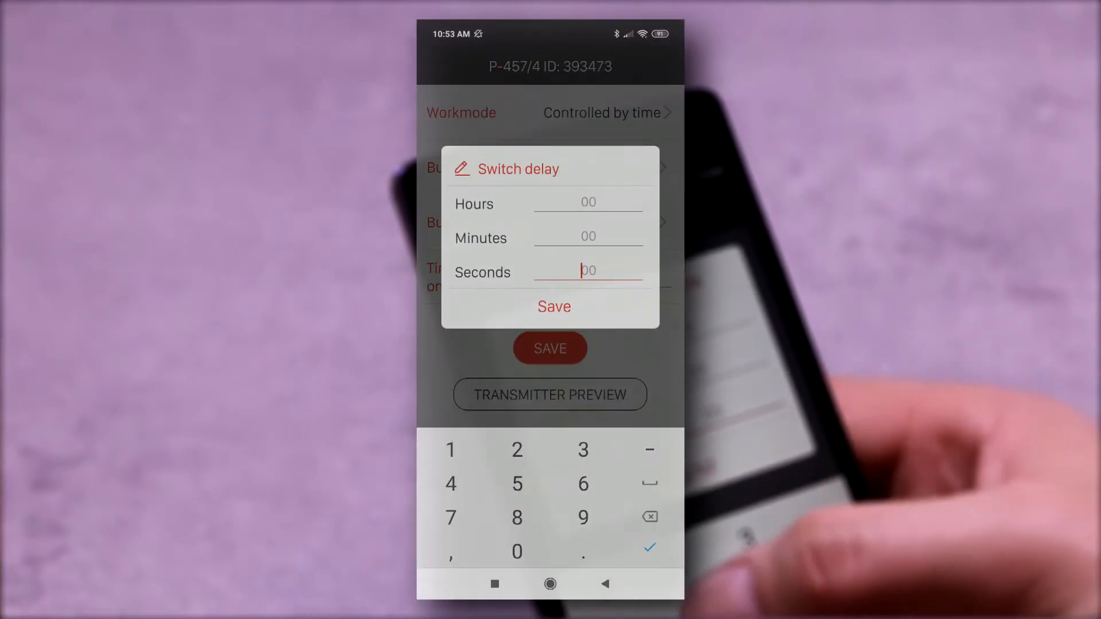
click(554, 306)
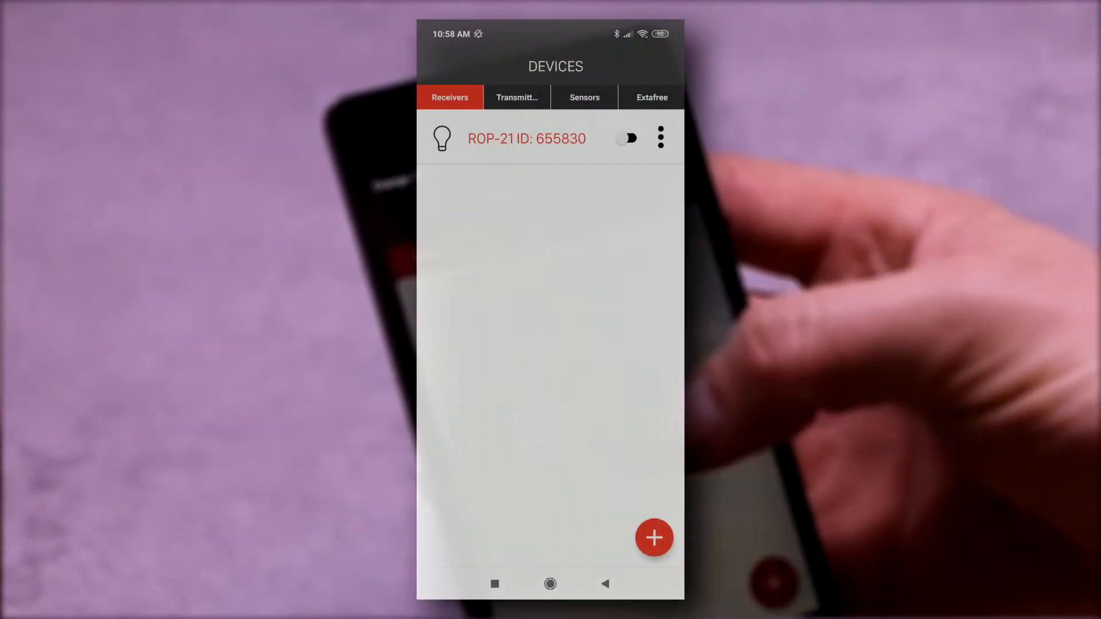
Step: From ROP-21's assigned transmitters list, delete the P-457/4 transmitter
click(660, 138)
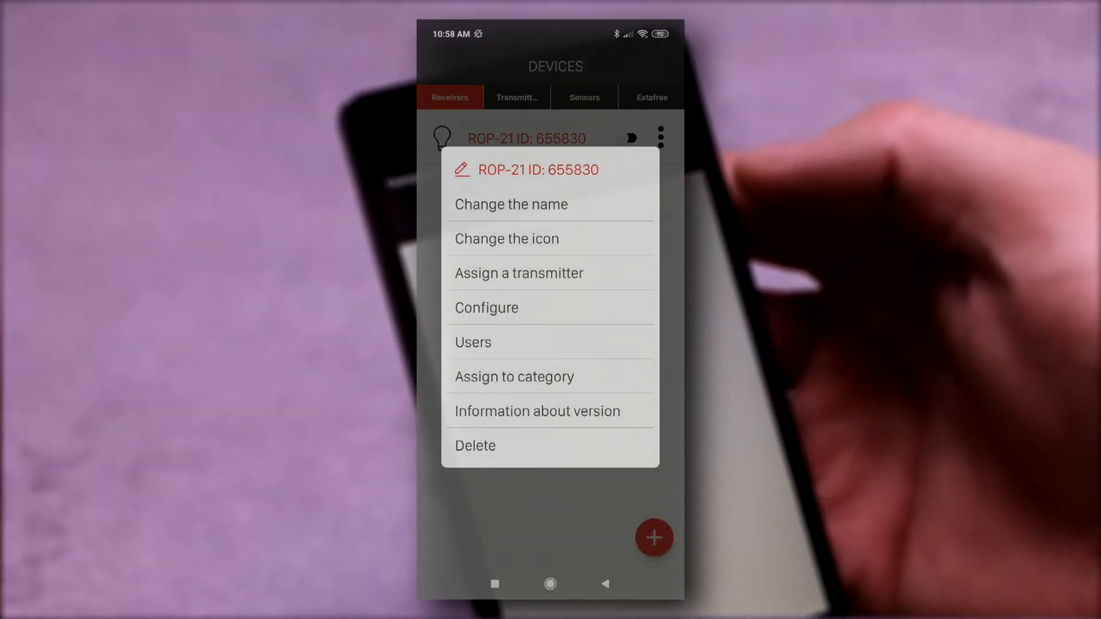
click(487, 307)
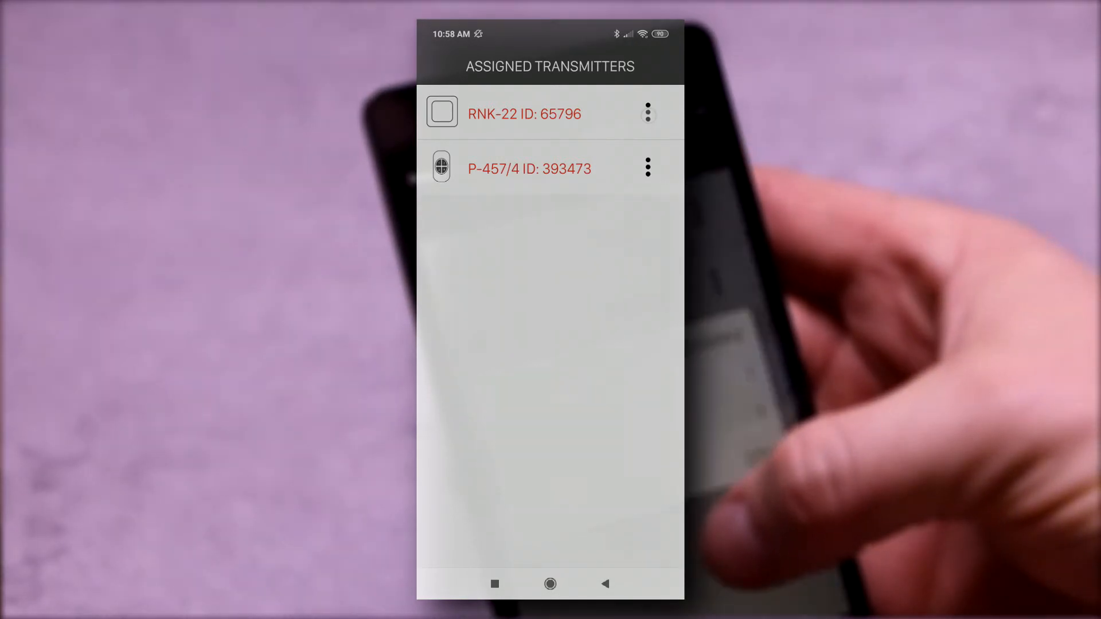
click(647, 112)
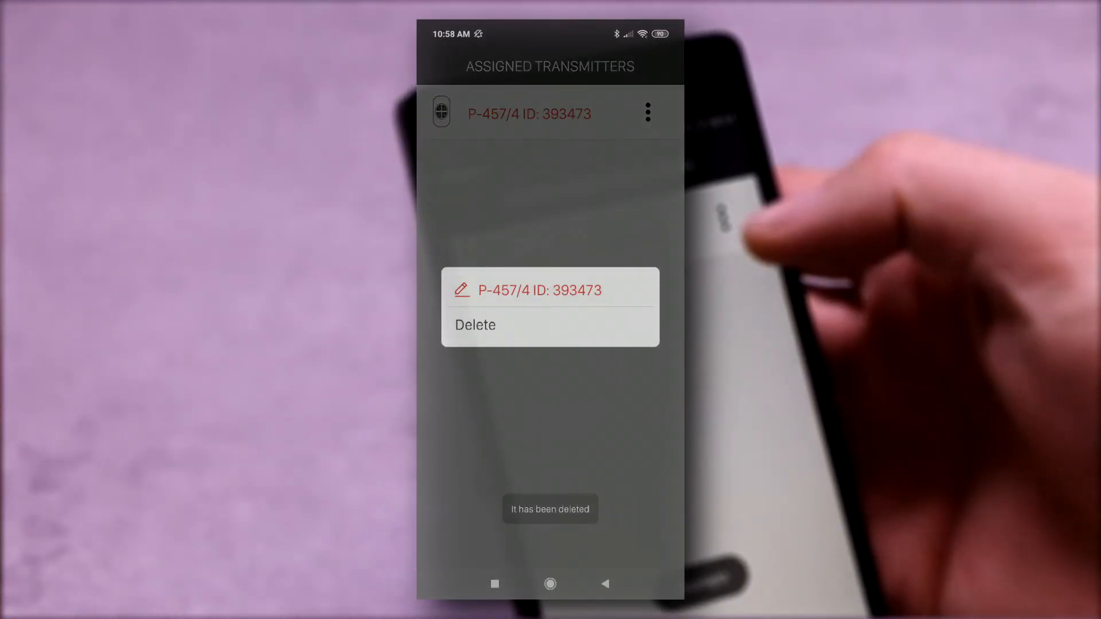
click(475, 325)
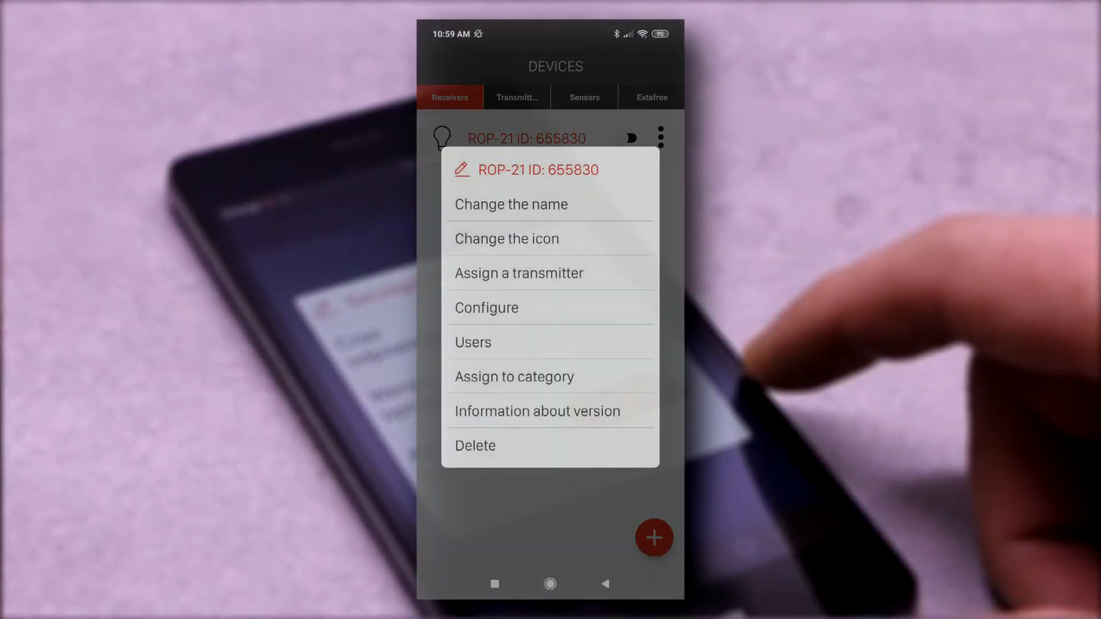
Step: Show the receiver's version information with software 1.4.14
click(537, 411)
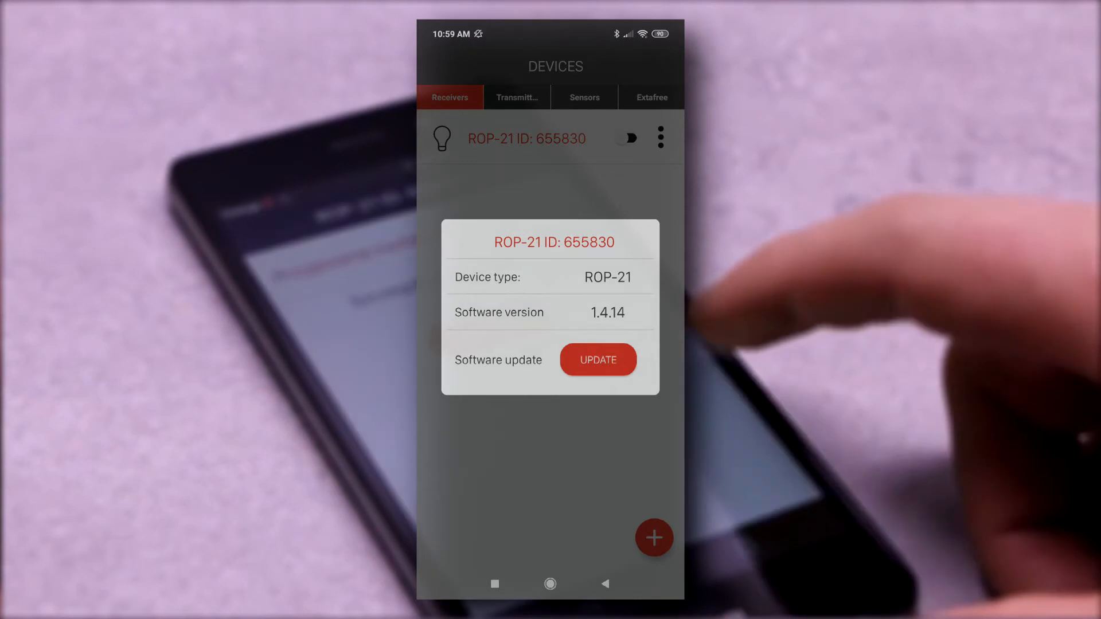